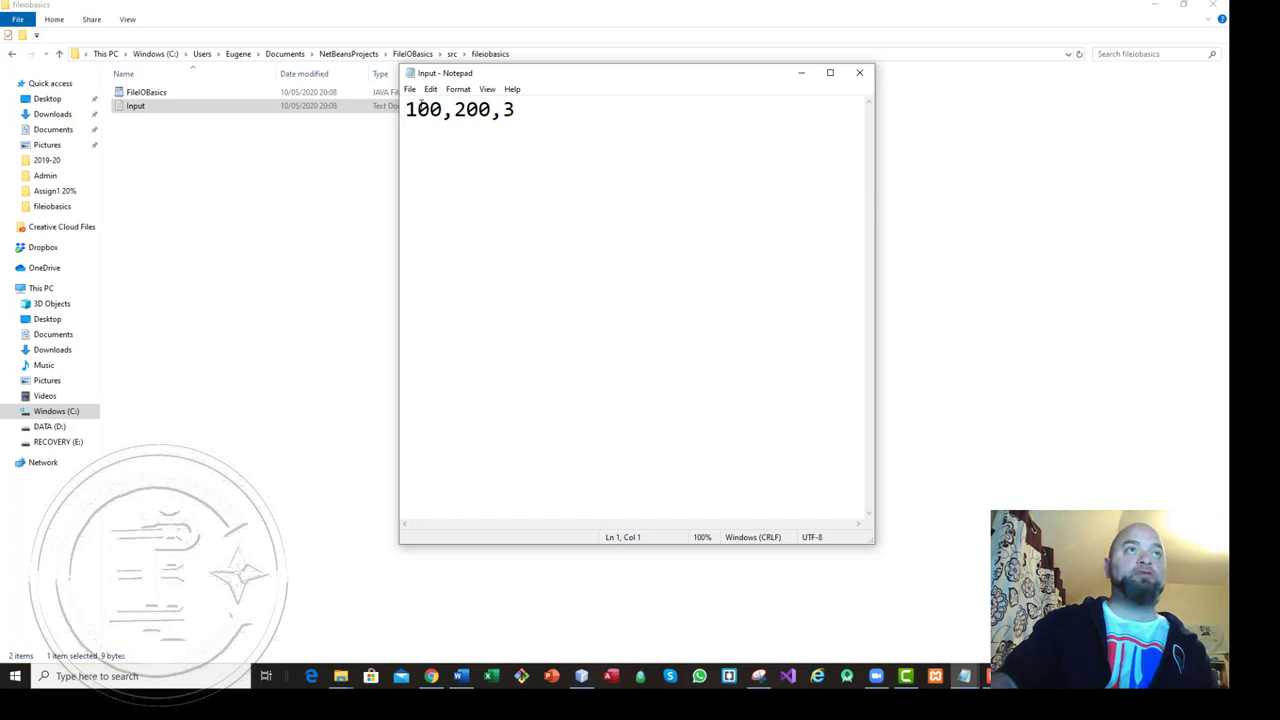
- Edit Input.txt so the first value 100 becomes 1000
left_click(490, 109)
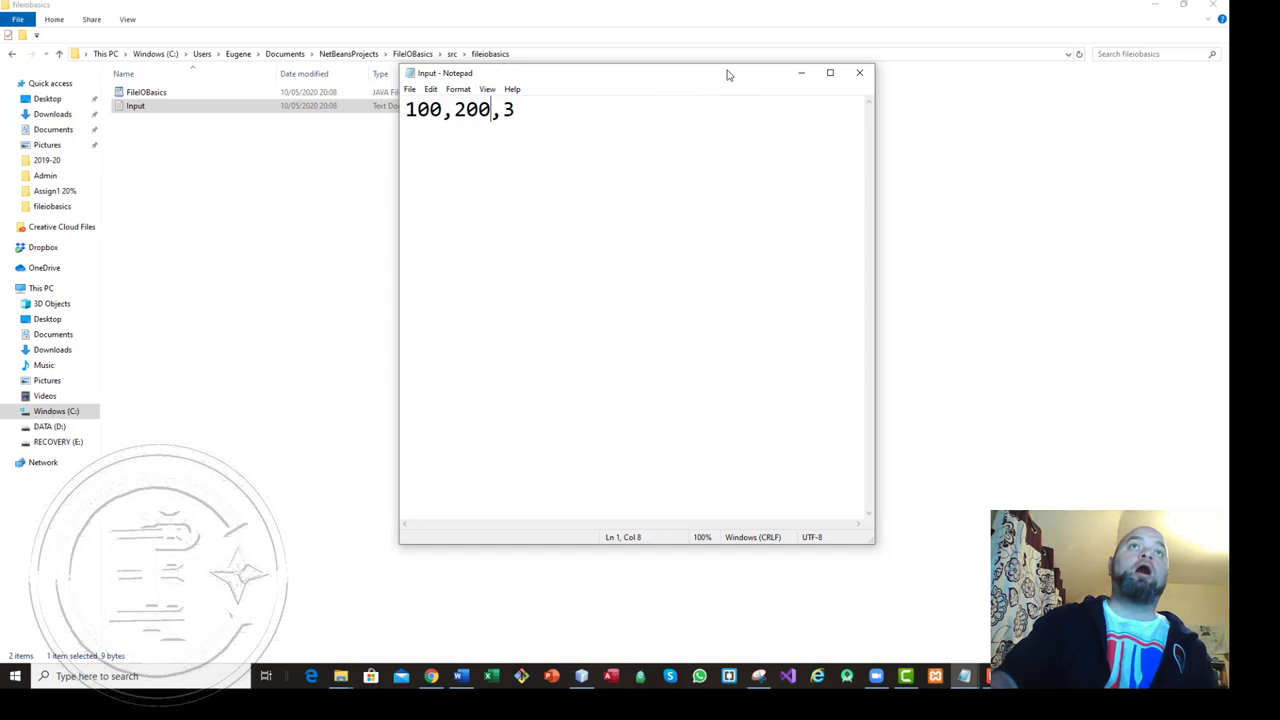
left_click(858, 72)
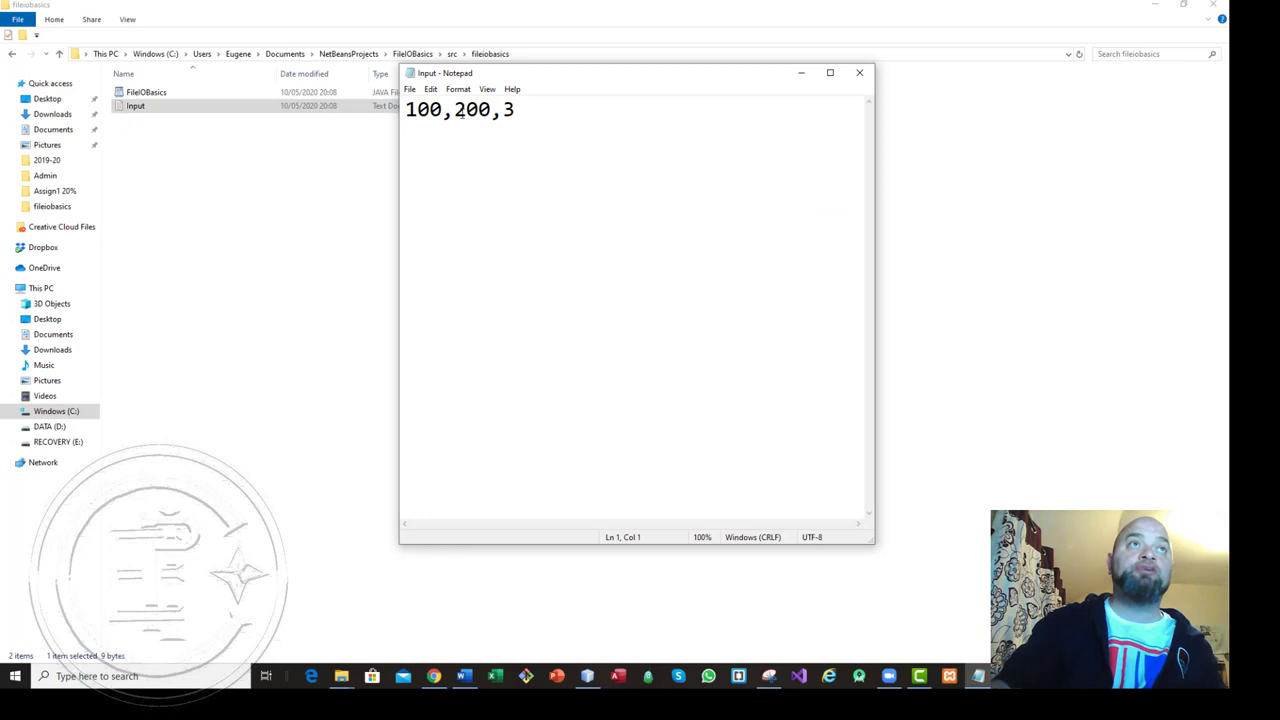
left_click(858, 72)
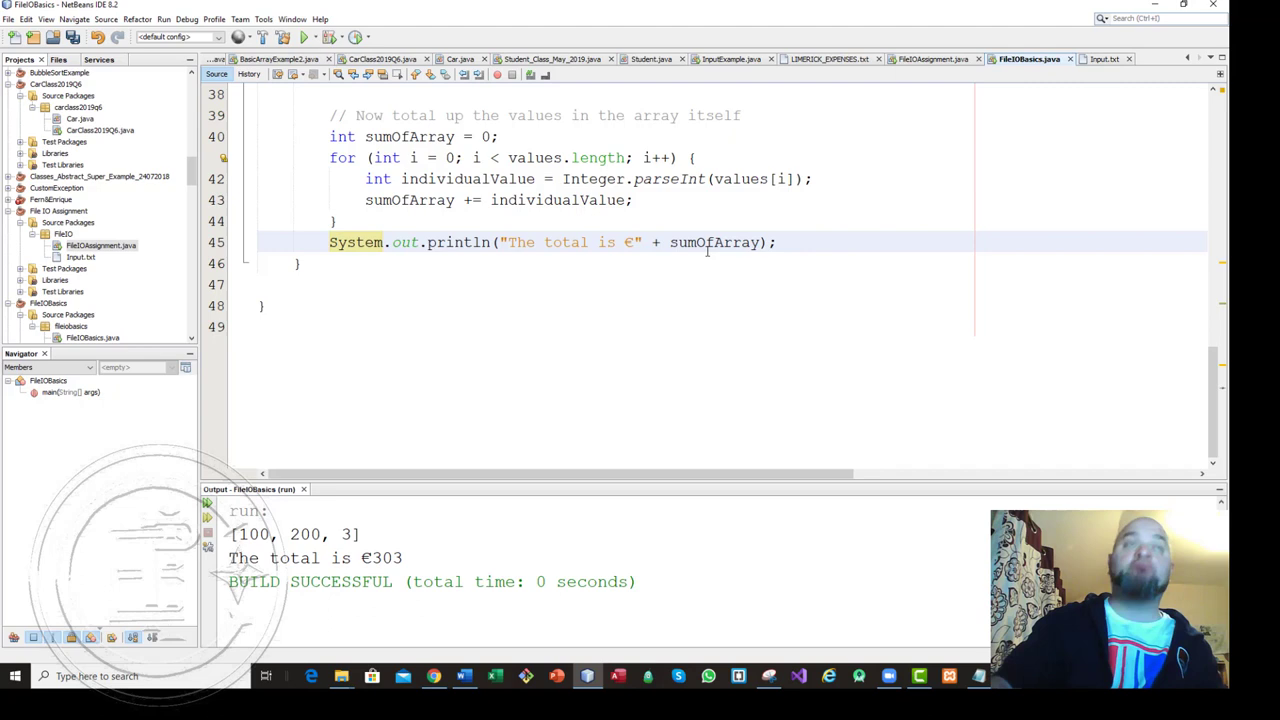
scroll("up", 3)
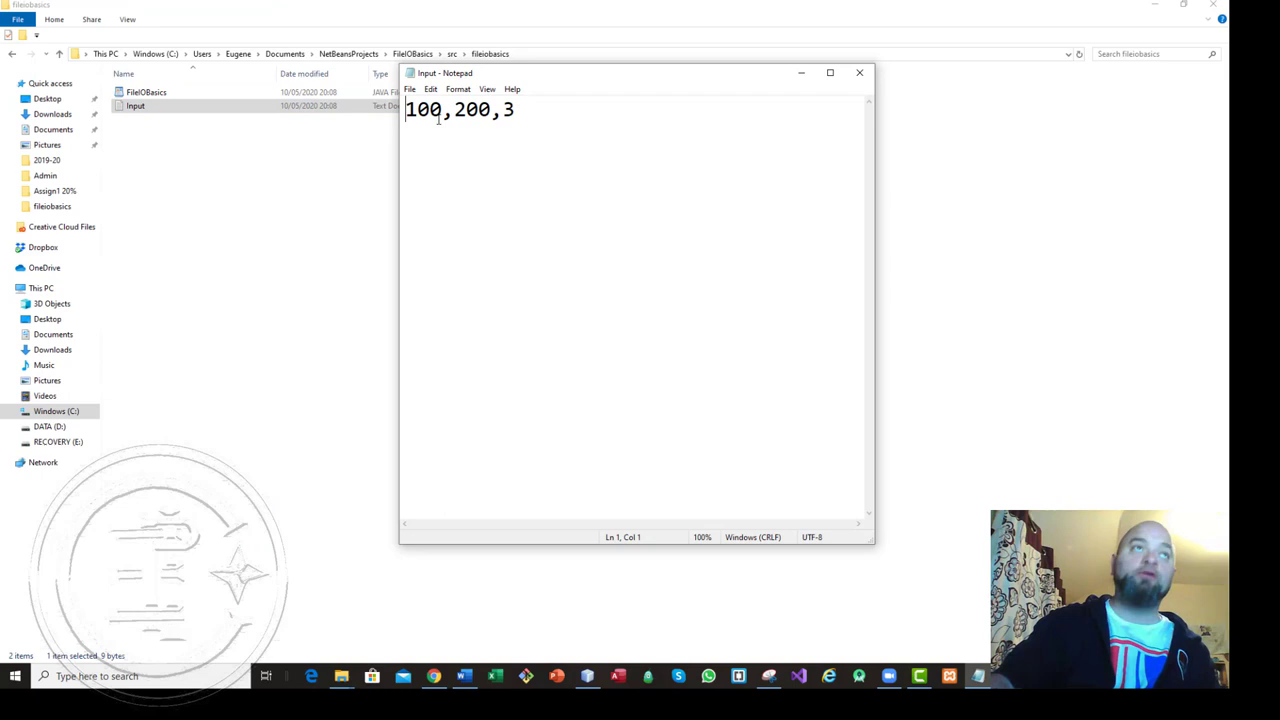
type("0")
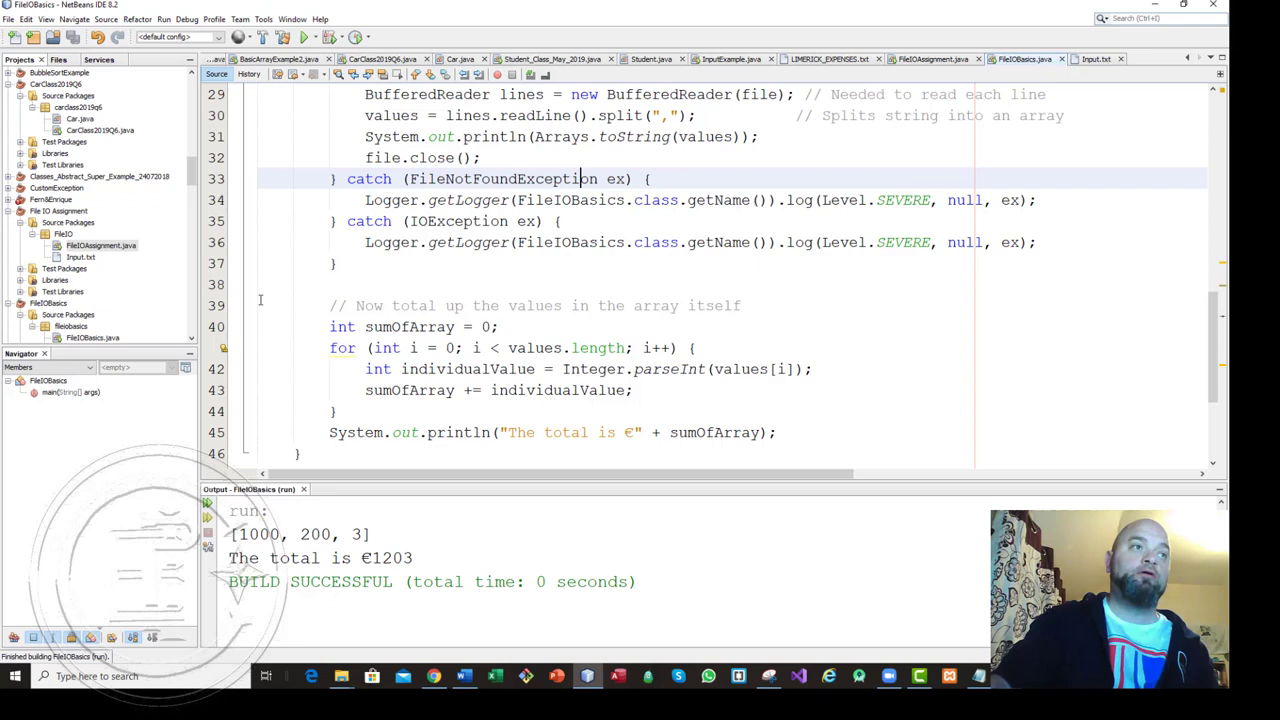
- Select the new total €1203 in the Output window after rerunning
double_click(315, 533)
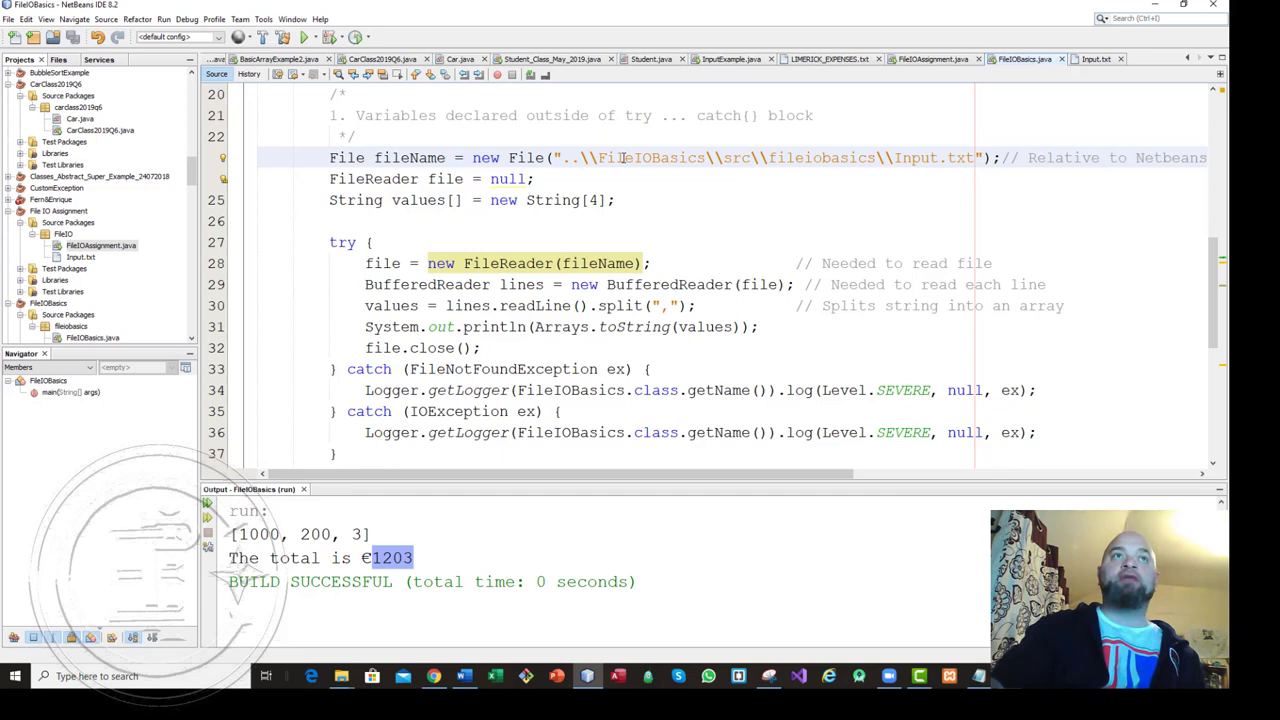
double_click(738, 157)
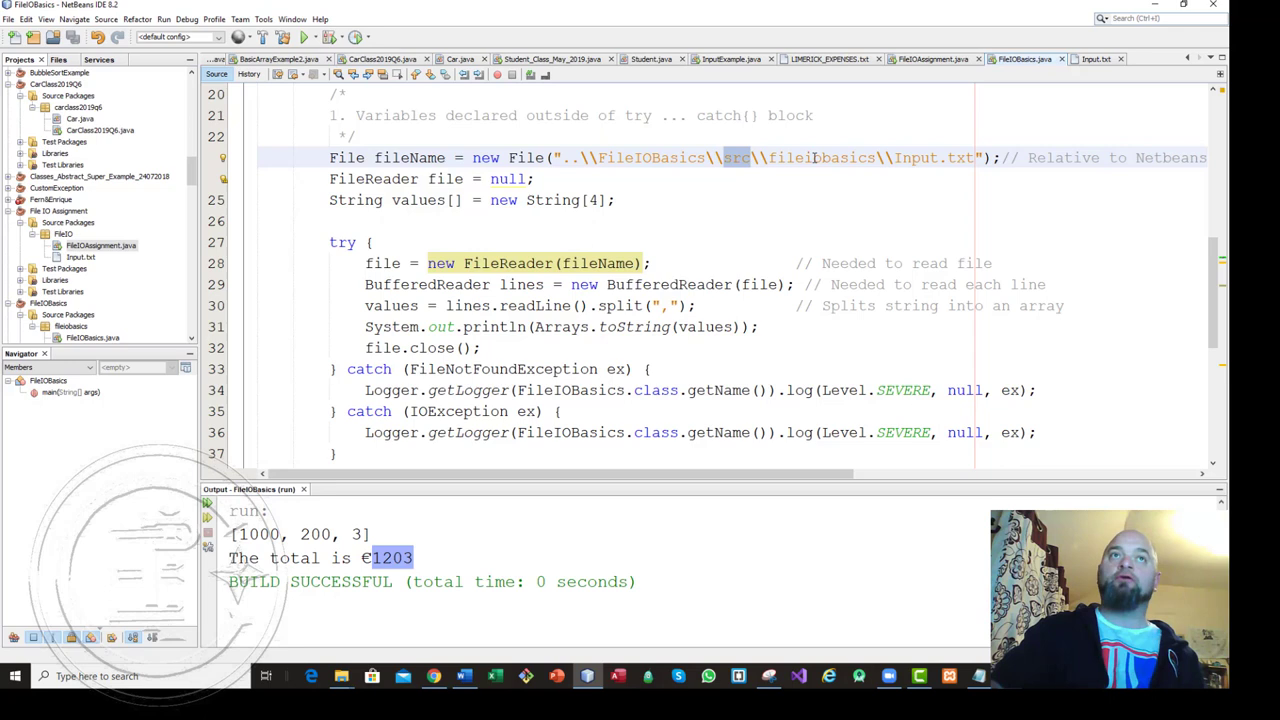
double_click(821, 157)
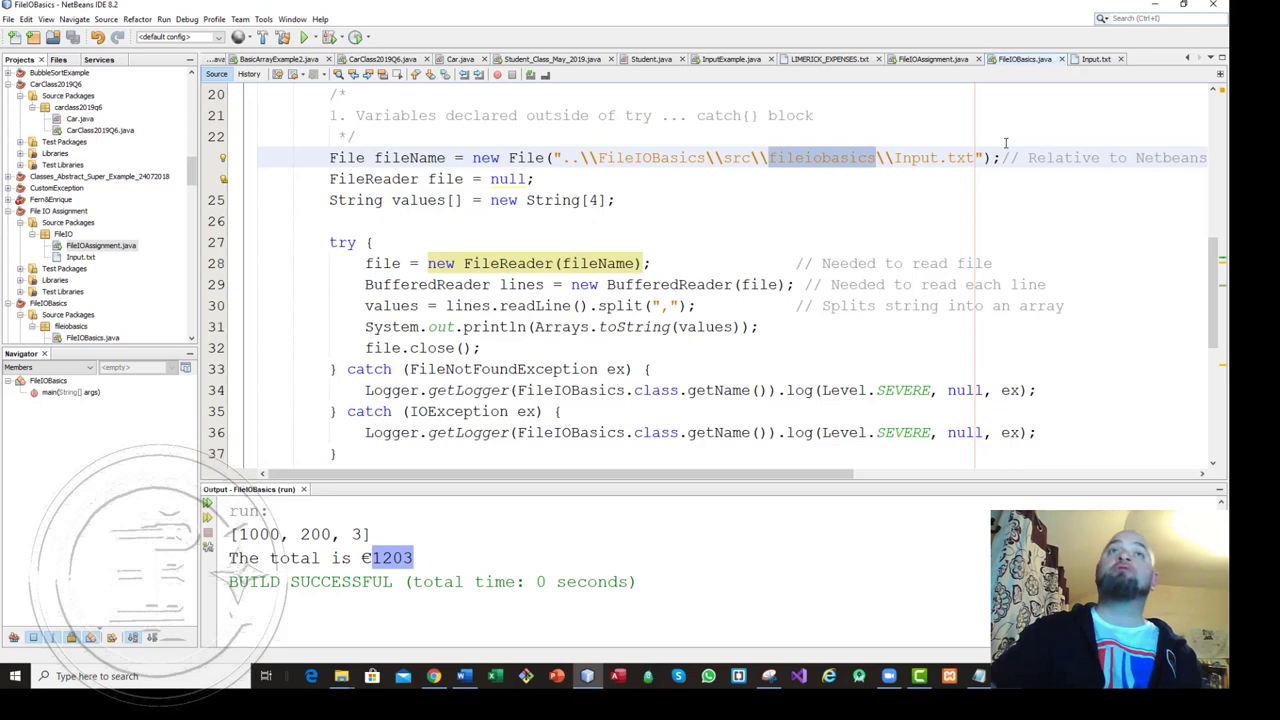
double_click(915, 157)
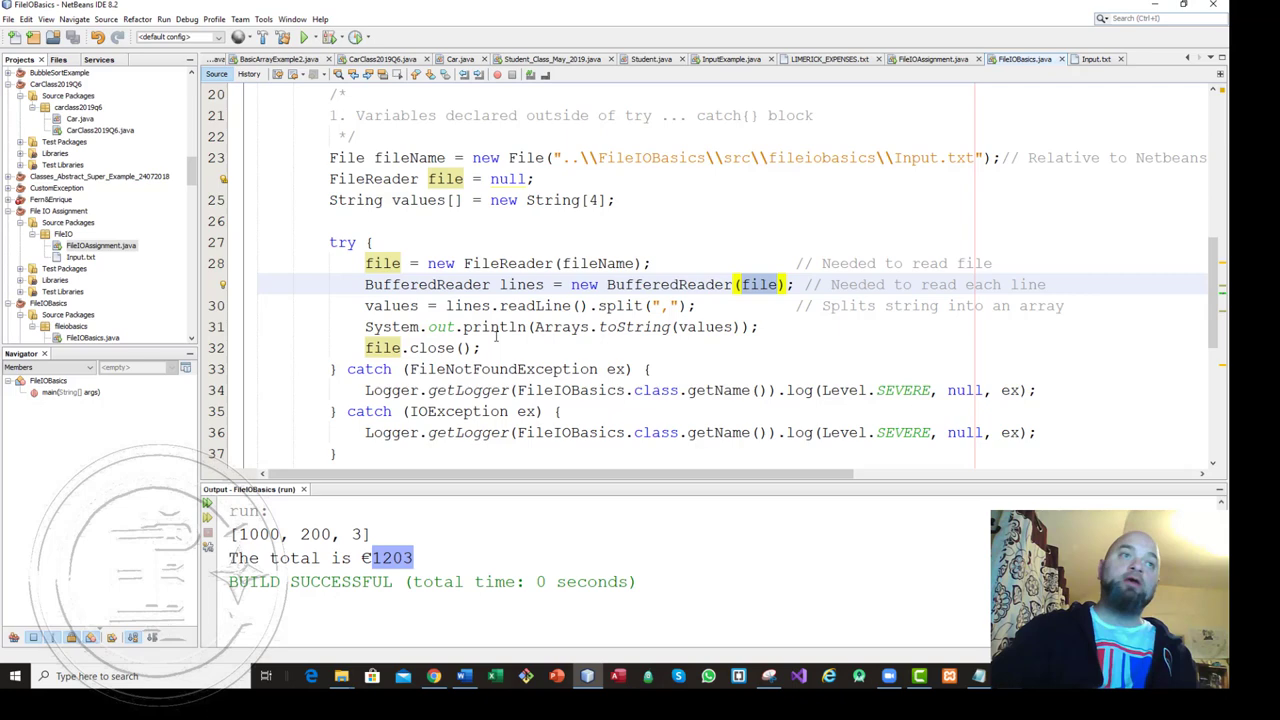
scroll("down", 3)
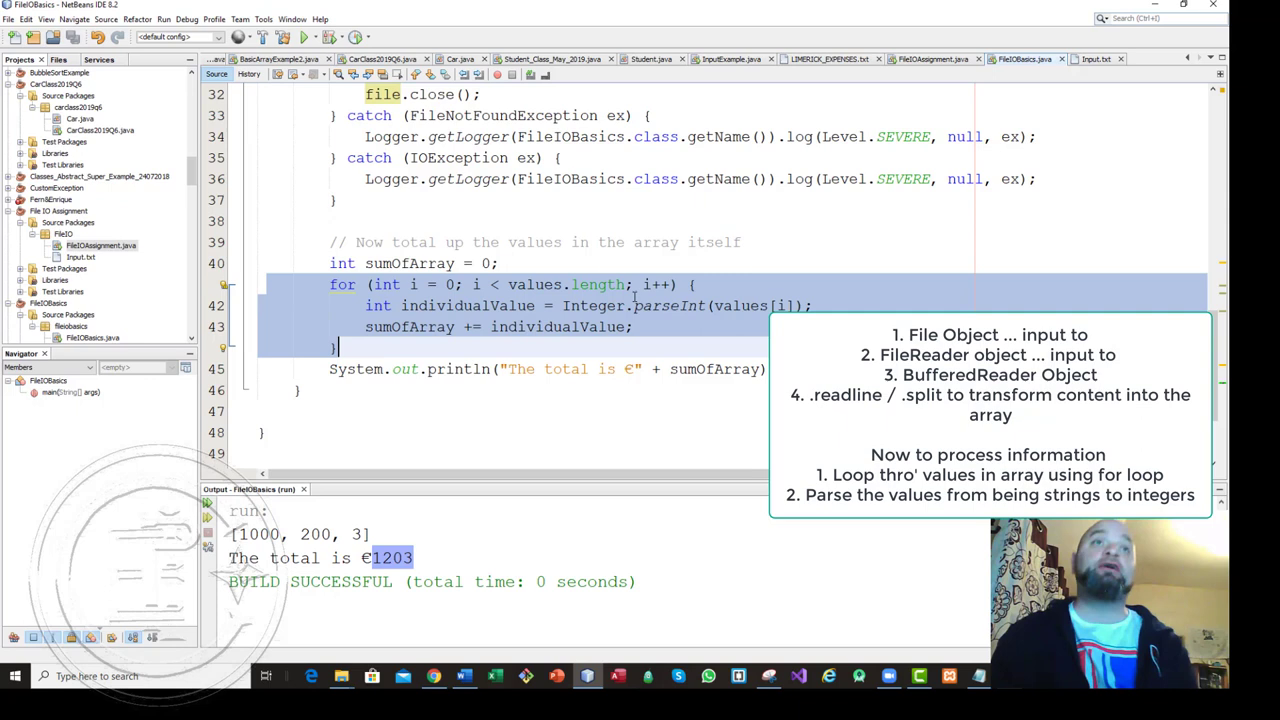
- Clear the for-loop selection and place the cursor at the end of the parseInt line
left_click(379, 305)
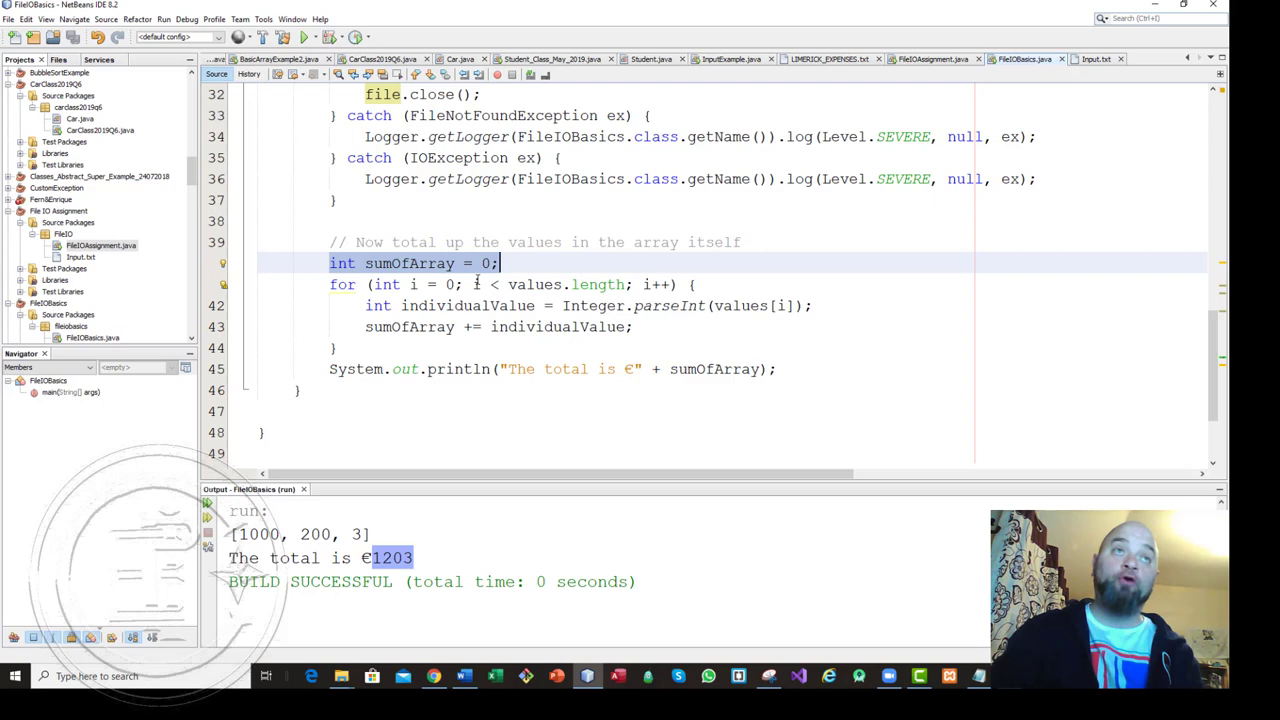
left_click(408, 263)
type(" // Converts a String to an int")
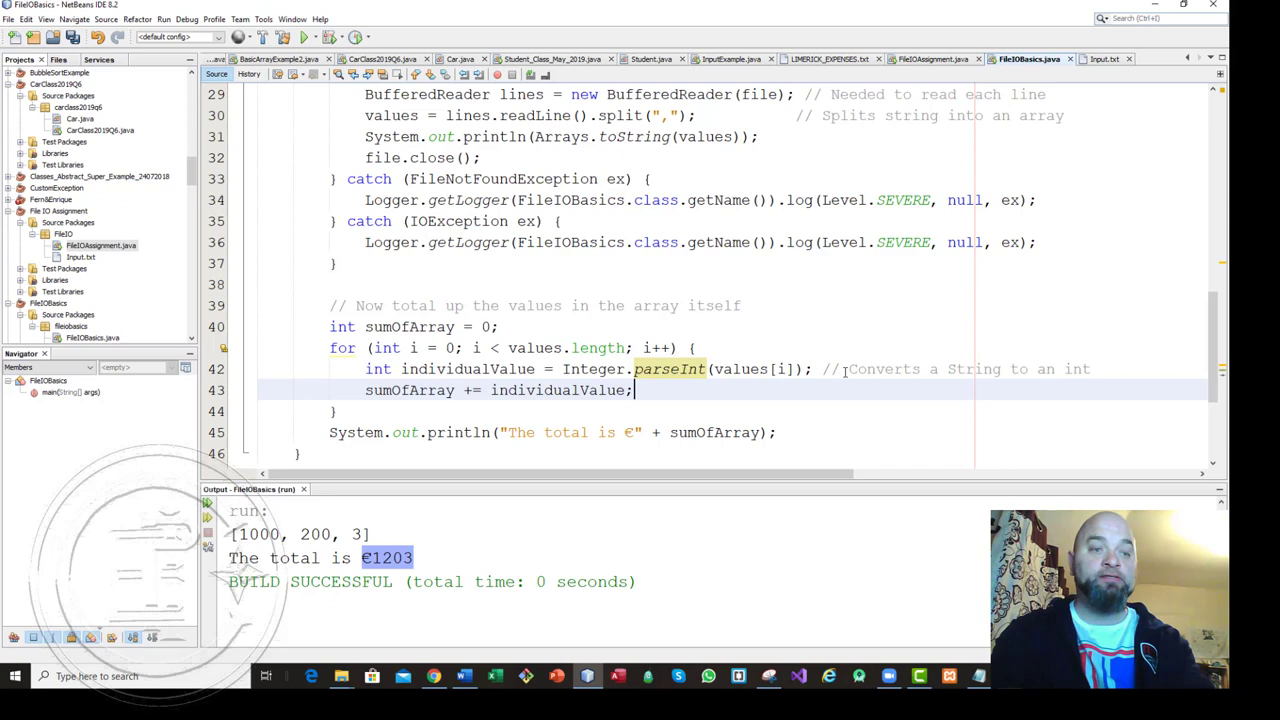
type("// Sum up t")
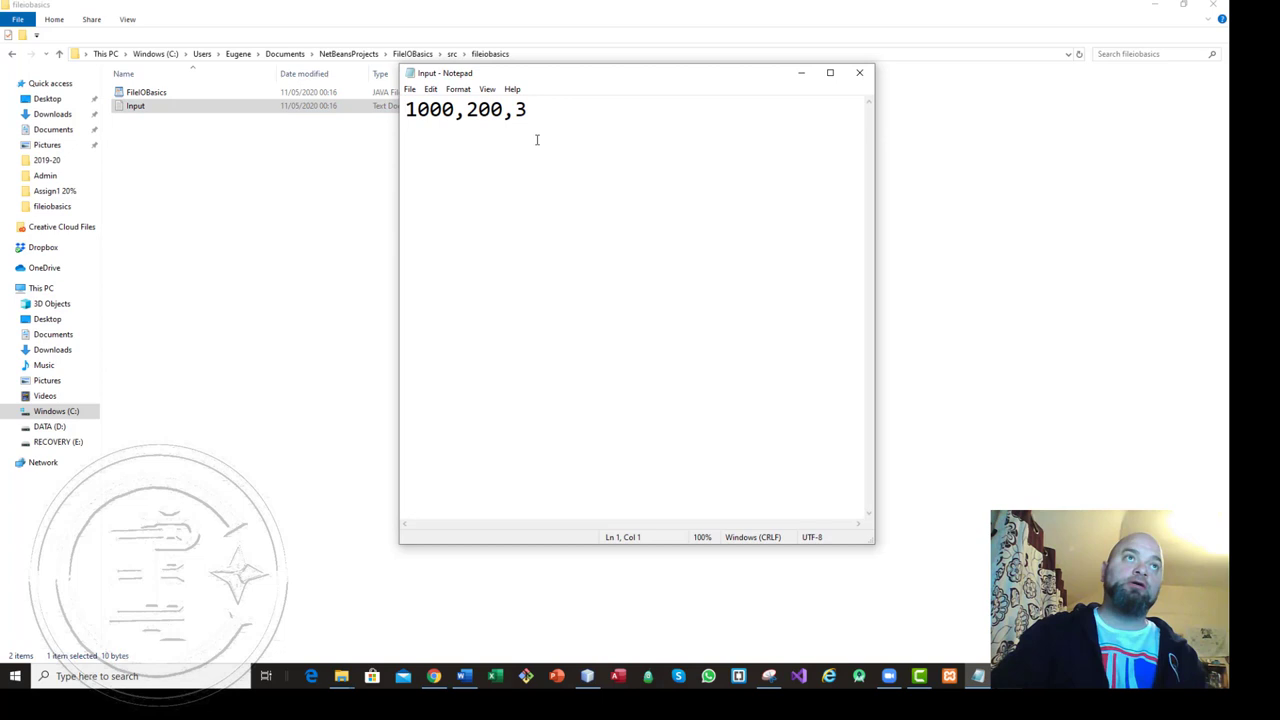
- Append 0 to make the last value 30, then switch back to NetBeans
type("0")
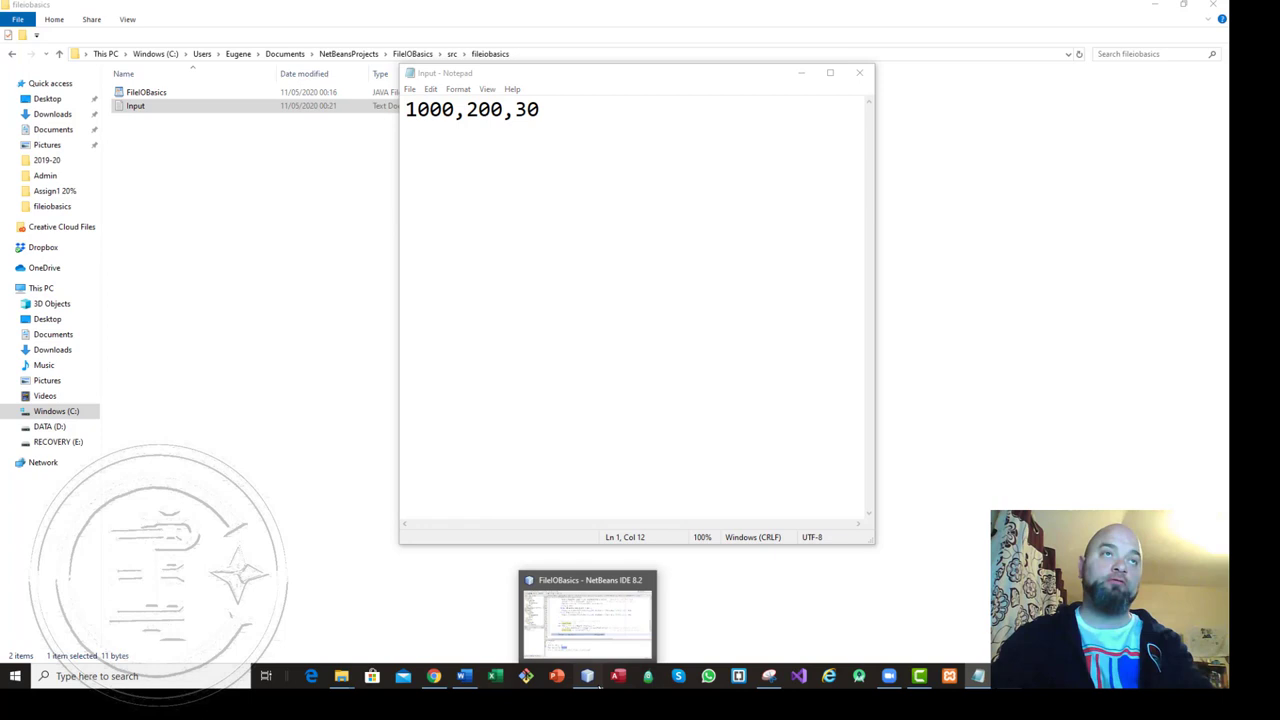
left_click(587, 615)
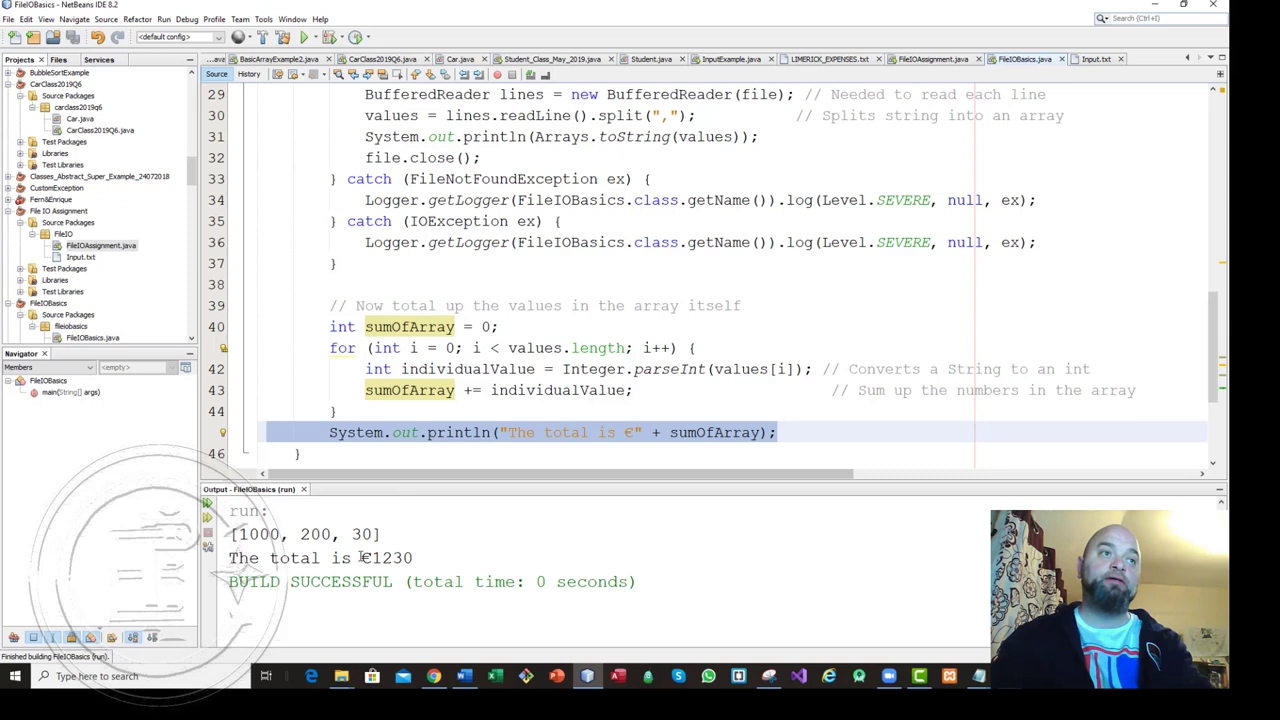
- Select the new total €1230 in the Output window
double_click(387, 558)
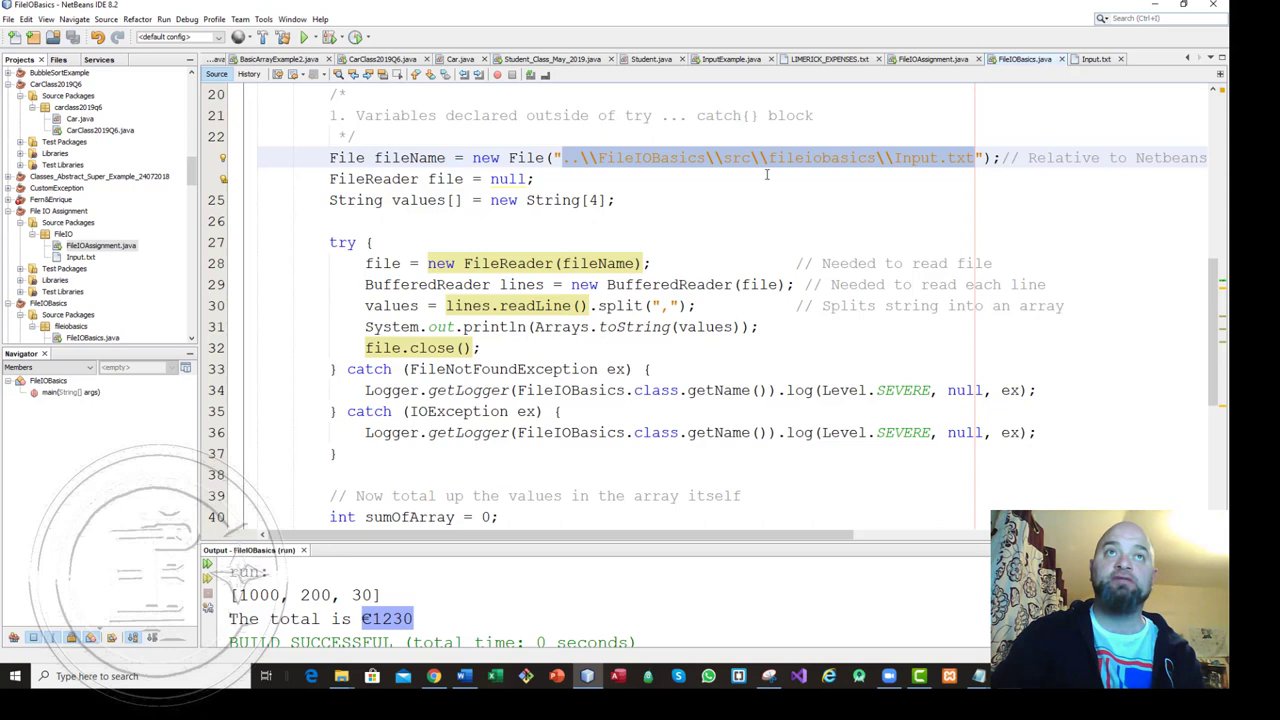
mouse_move(651, 463)
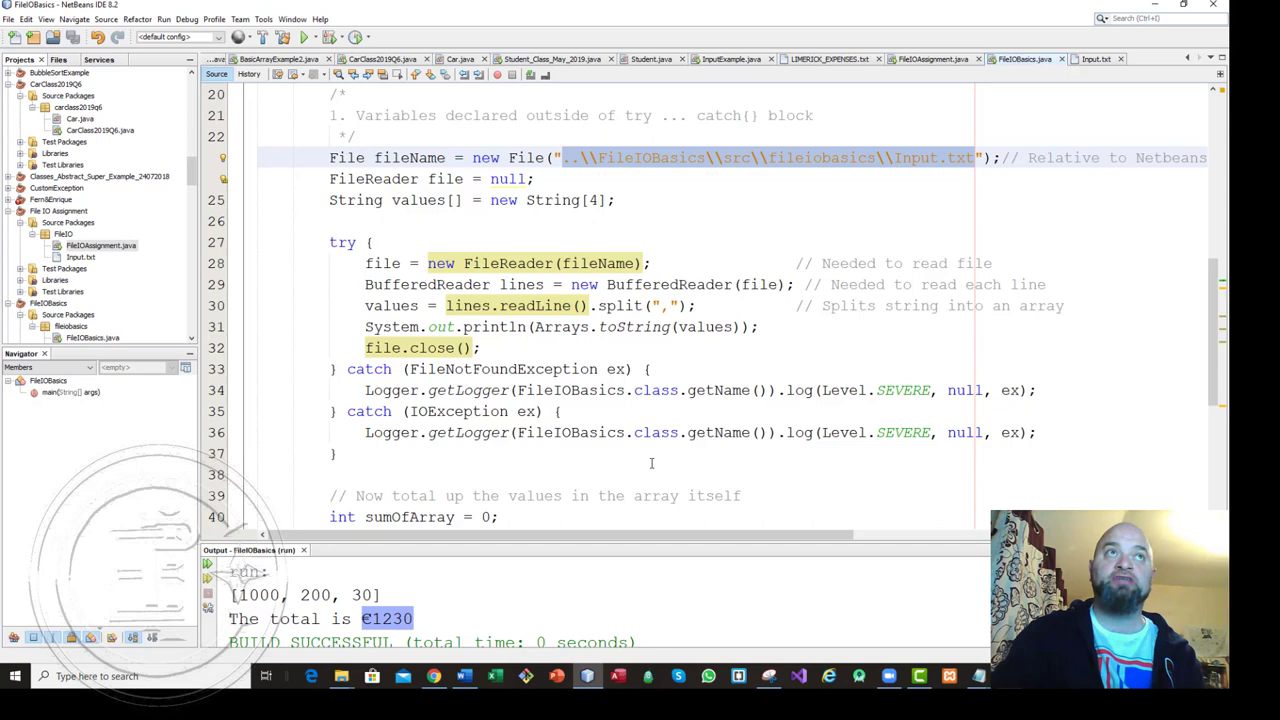